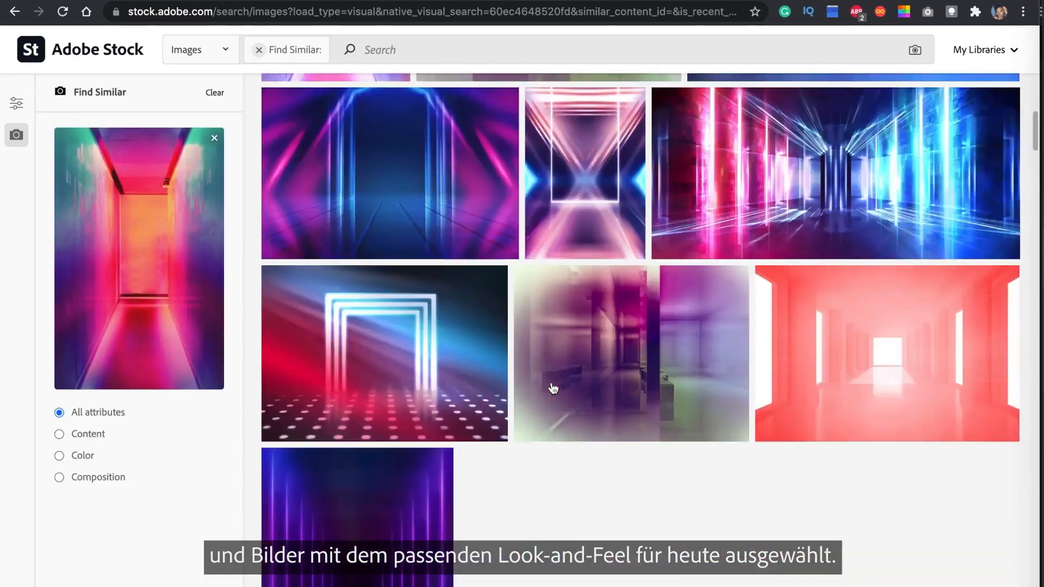
# Filter the similar-image results by the pink colour #ED2181 and browse them
pyautogui.click(59, 455)
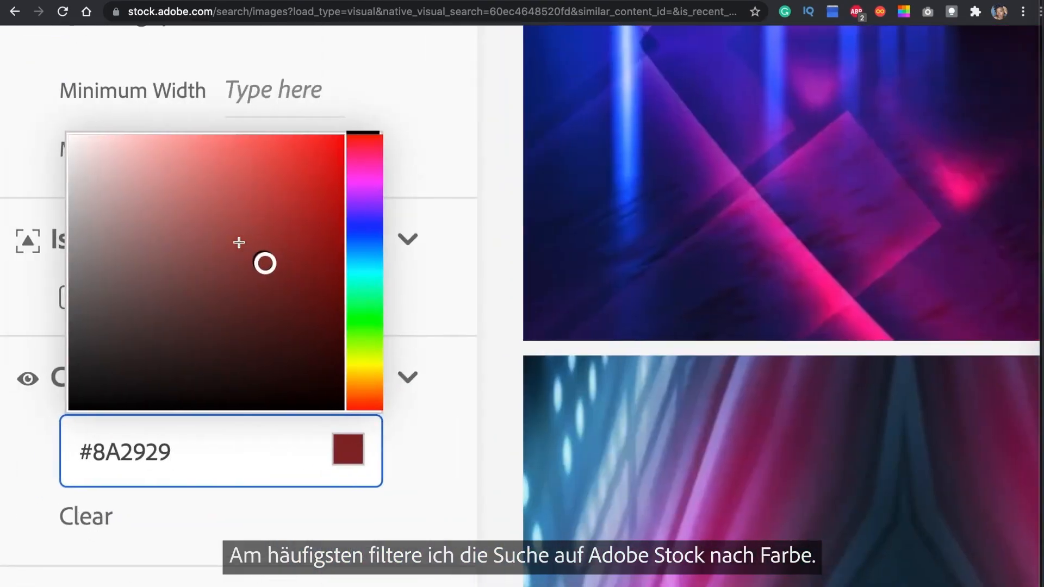
pyautogui.click(237, 203)
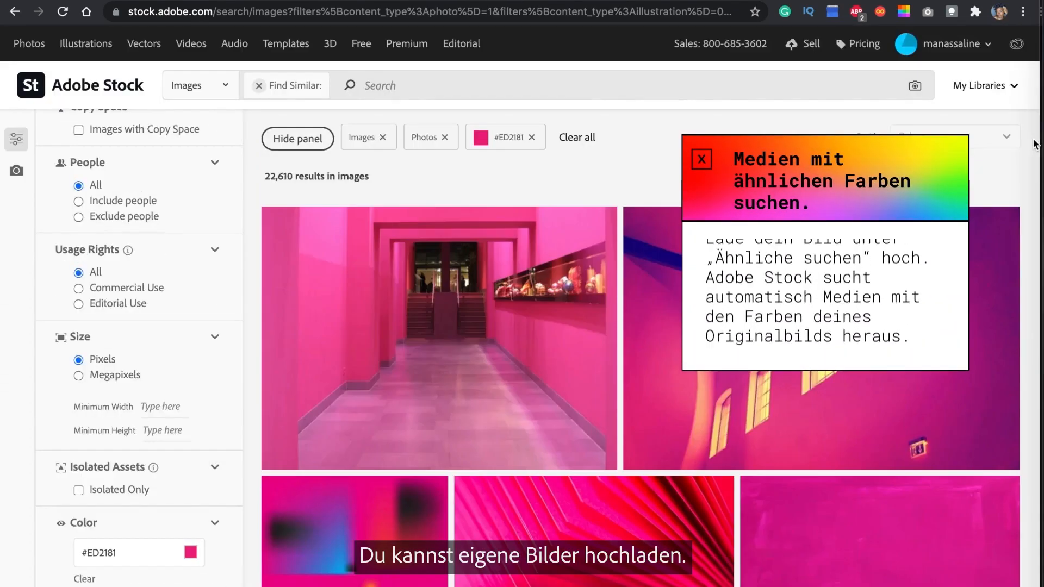
pyautogui.scroll(-3)
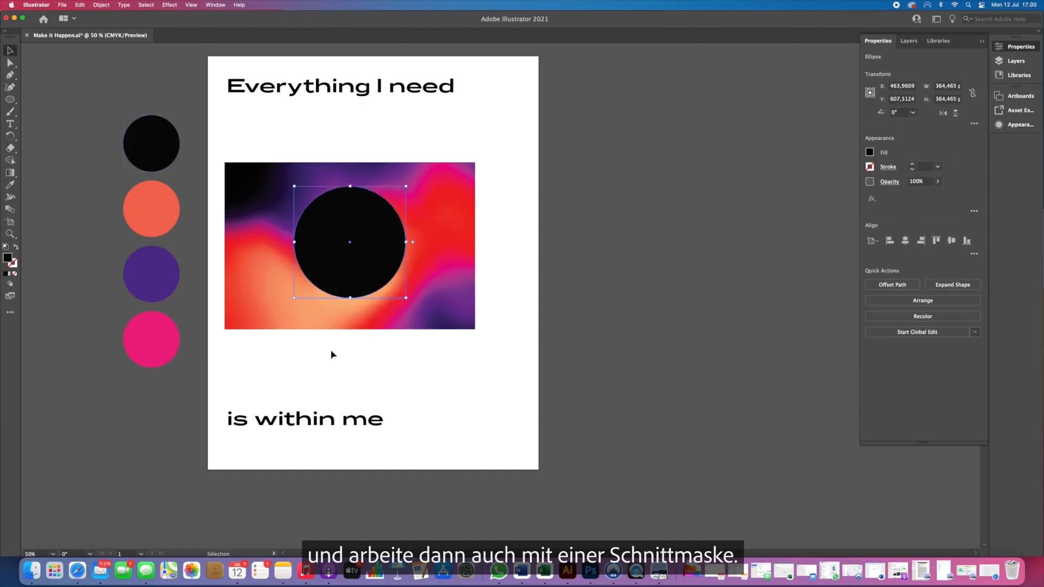
# Undo the last clip step so the gradient shows as one ringed circle, then deselect it
pyautogui.rightClick(551, 262)
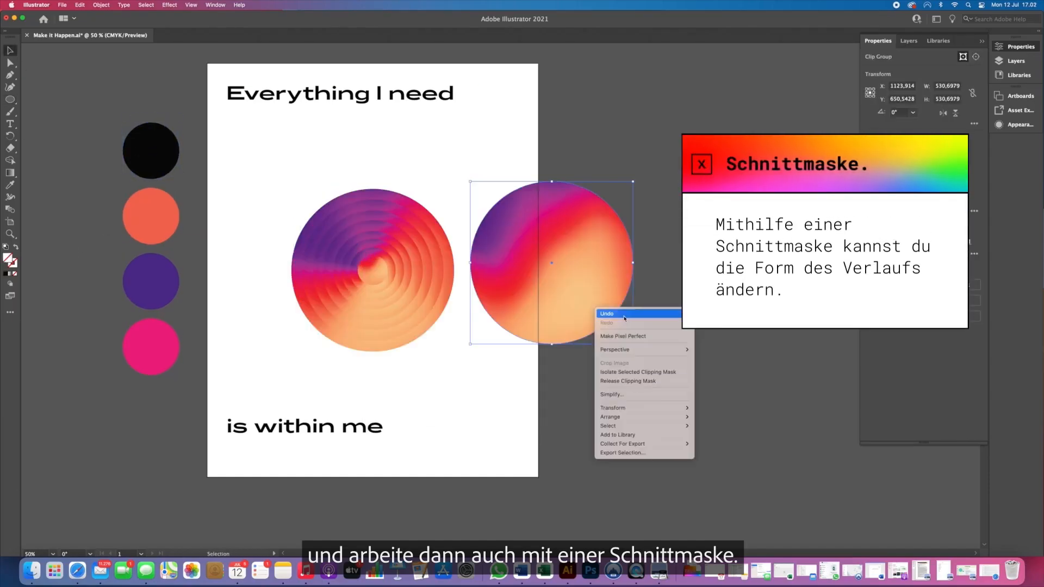
pyautogui.click(607, 314)
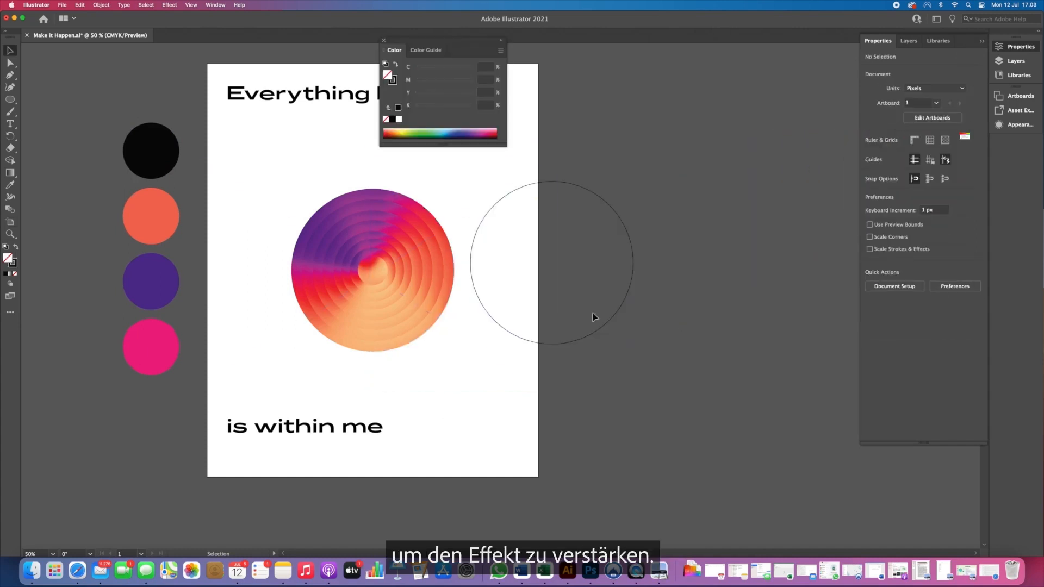
pyautogui.click(559, 260)
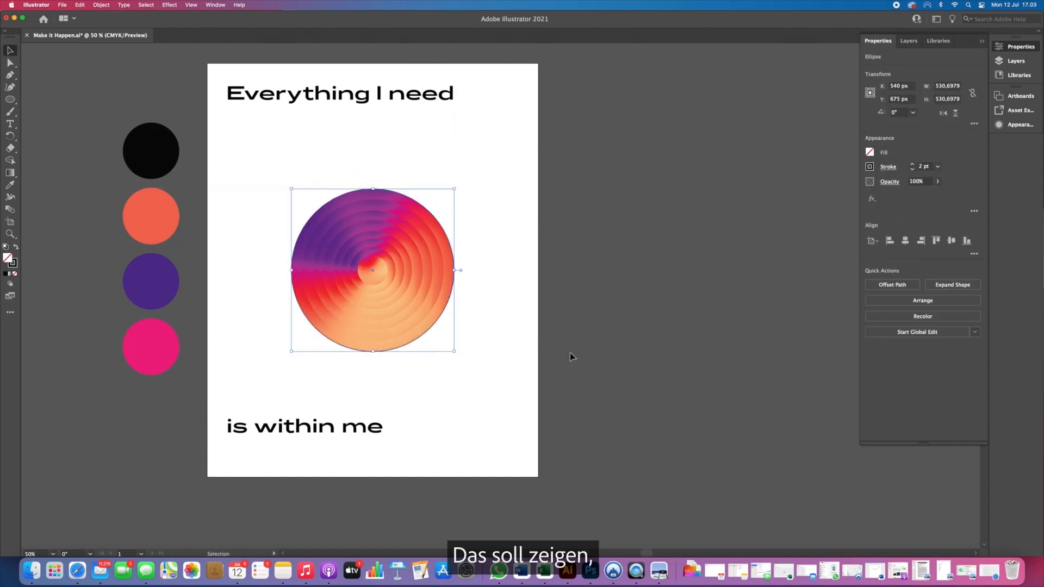
pyautogui.click(372, 270)
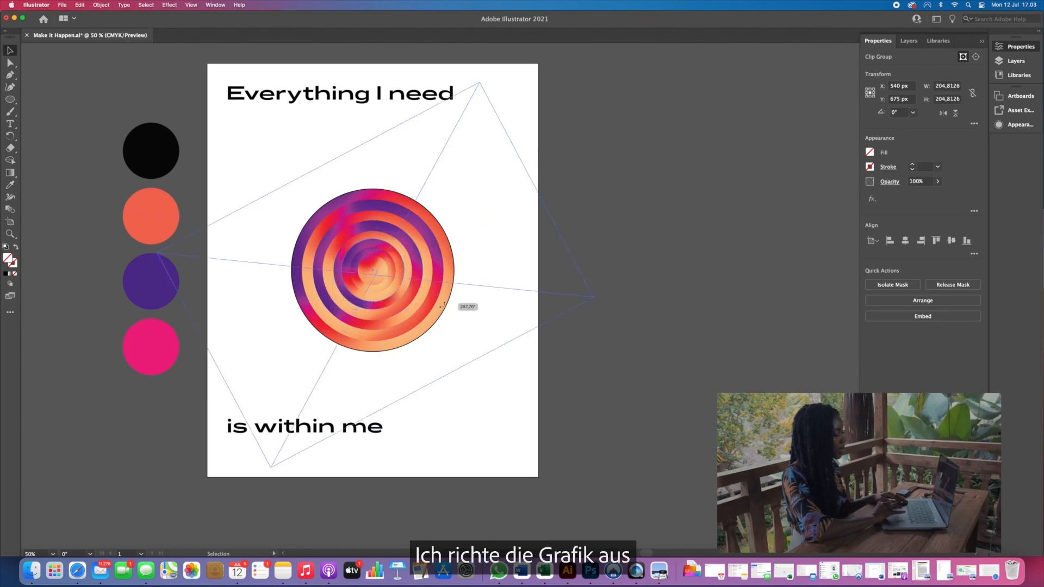
# Finish rotating the inner gradient rings and draw a wide orbit ellipse across the circle
pyautogui.click(492, 267)
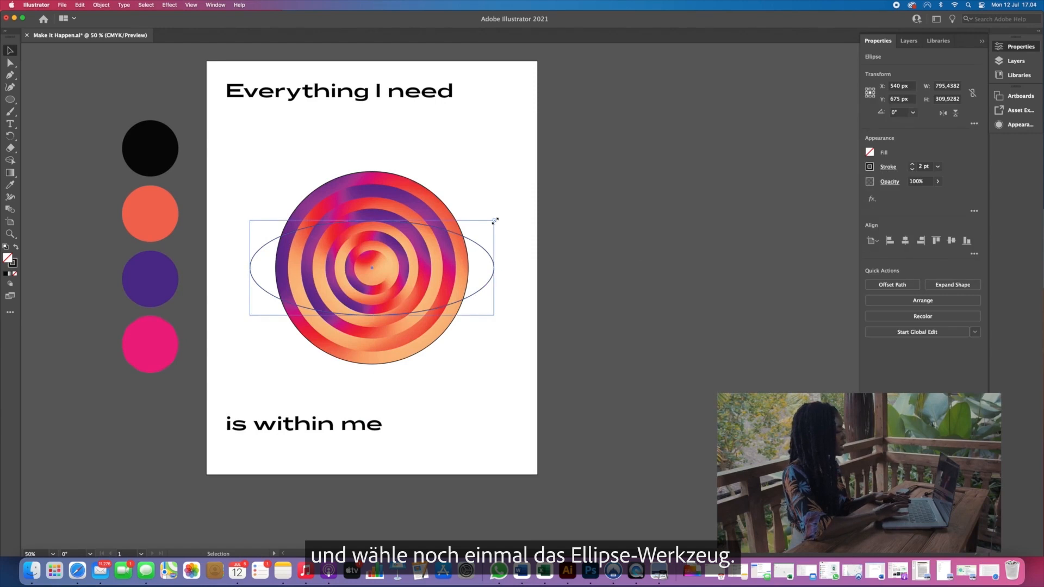
pyautogui.click(651, 273)
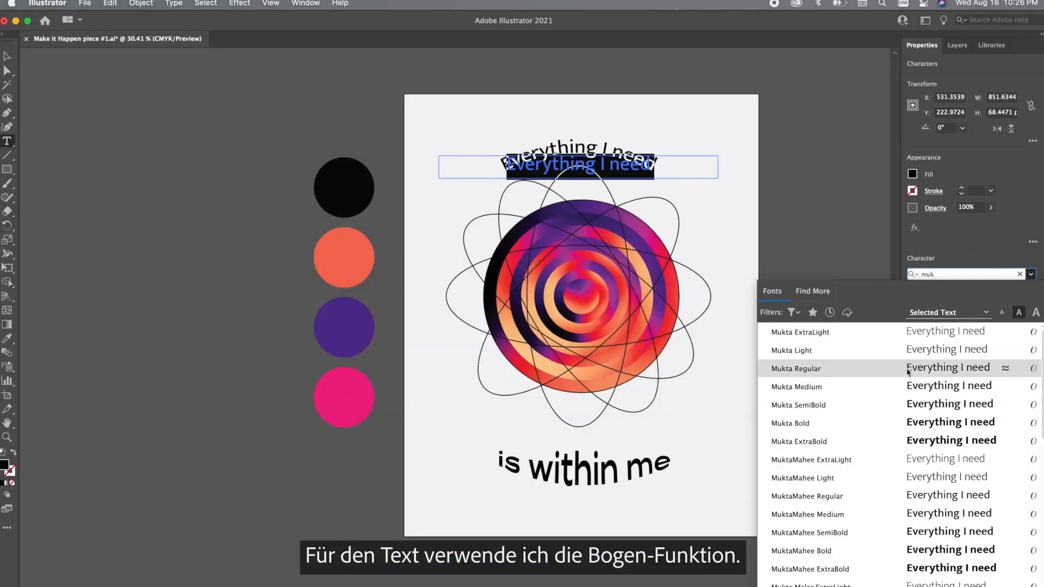
# Apply Mukta Regular to the top arched line, then to the bottom line
pyautogui.click(795, 369)
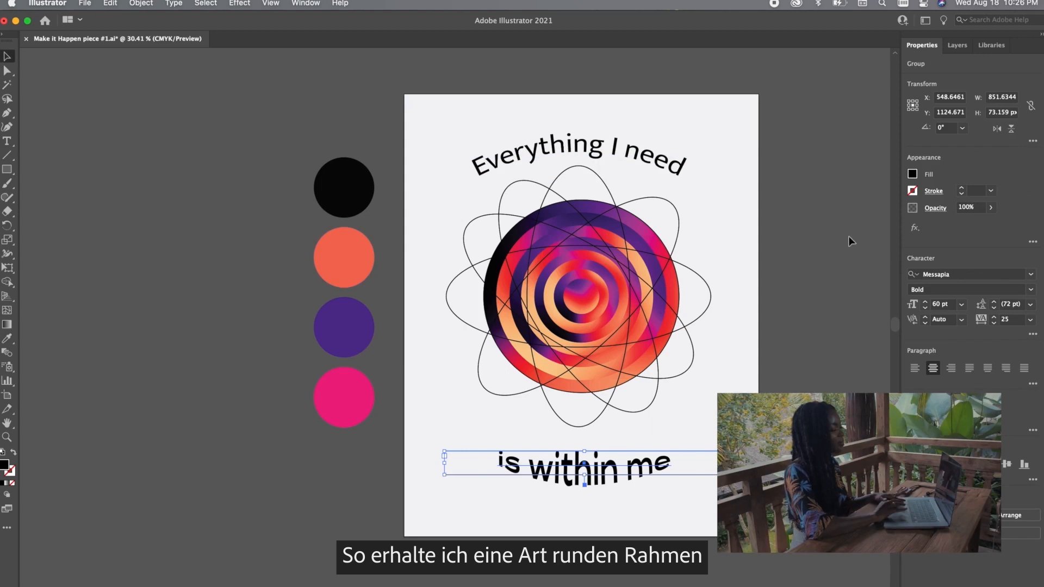
pyautogui.click(672, 150)
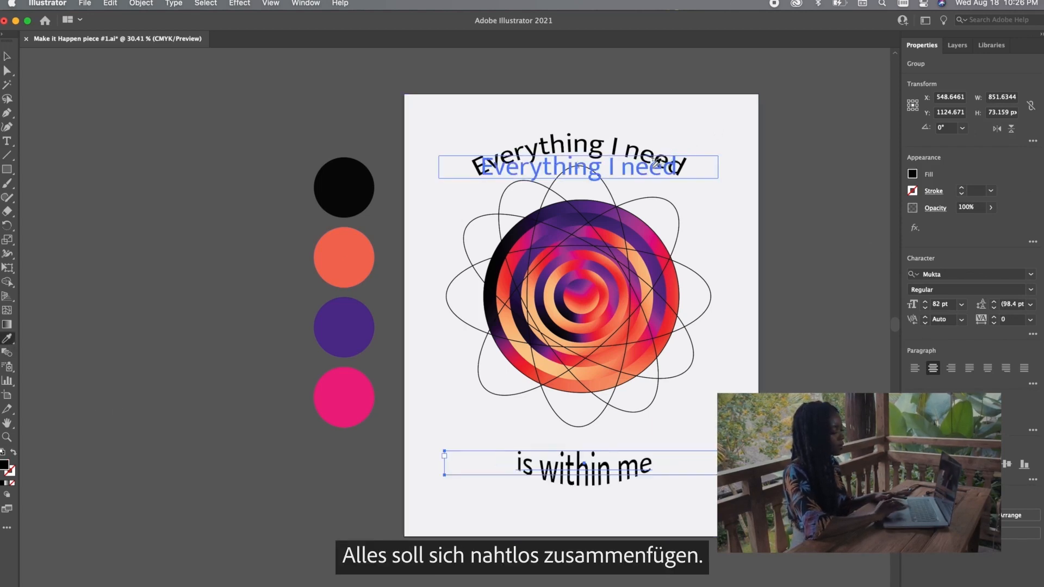
pyautogui.click(160, 165)
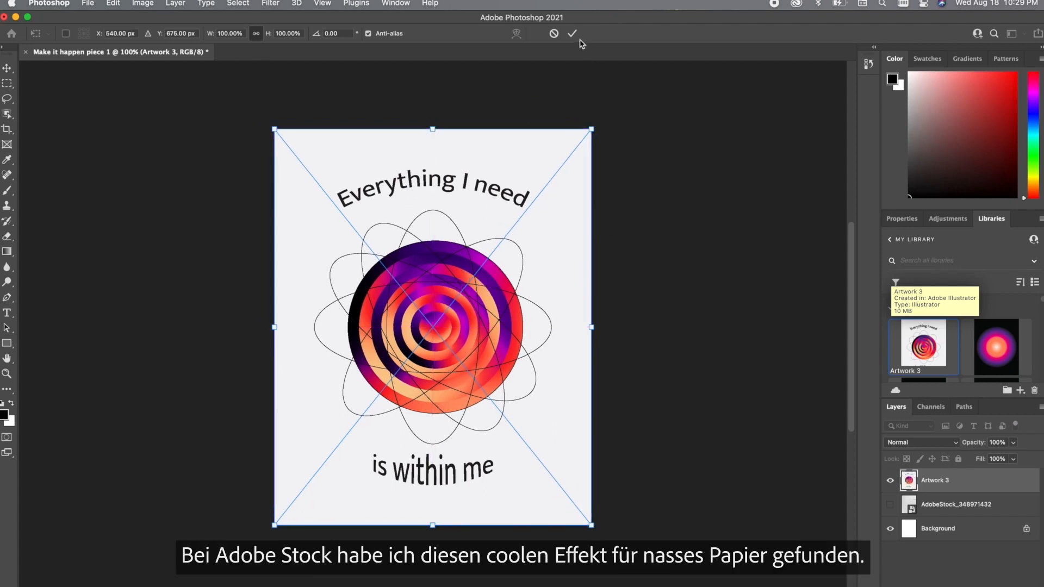
# Commit the placed Illustrator artwork and try Screen mode on the wet-paper texture layer
pyautogui.click(571, 33)
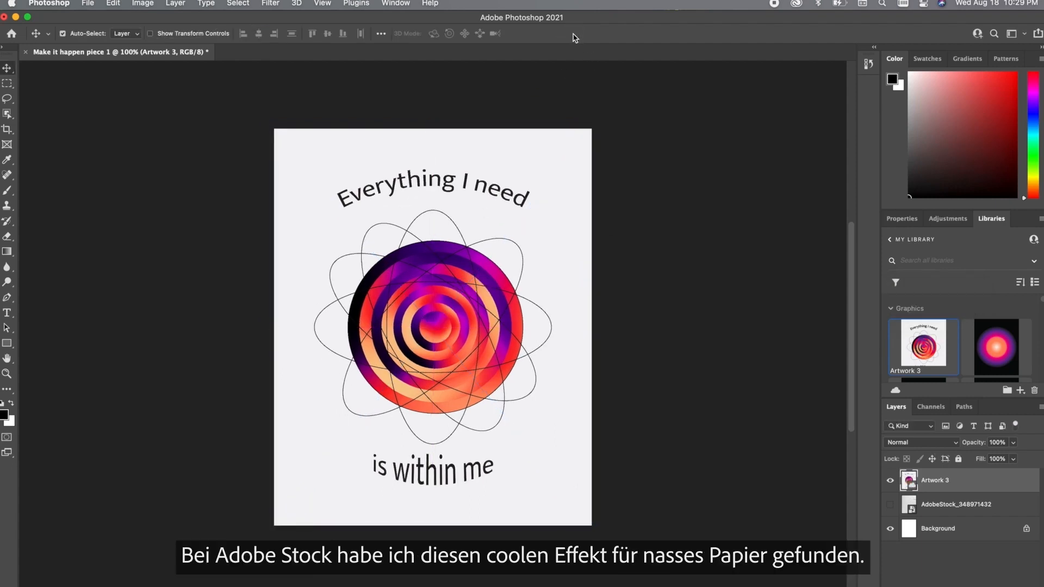
pyautogui.click(922, 442)
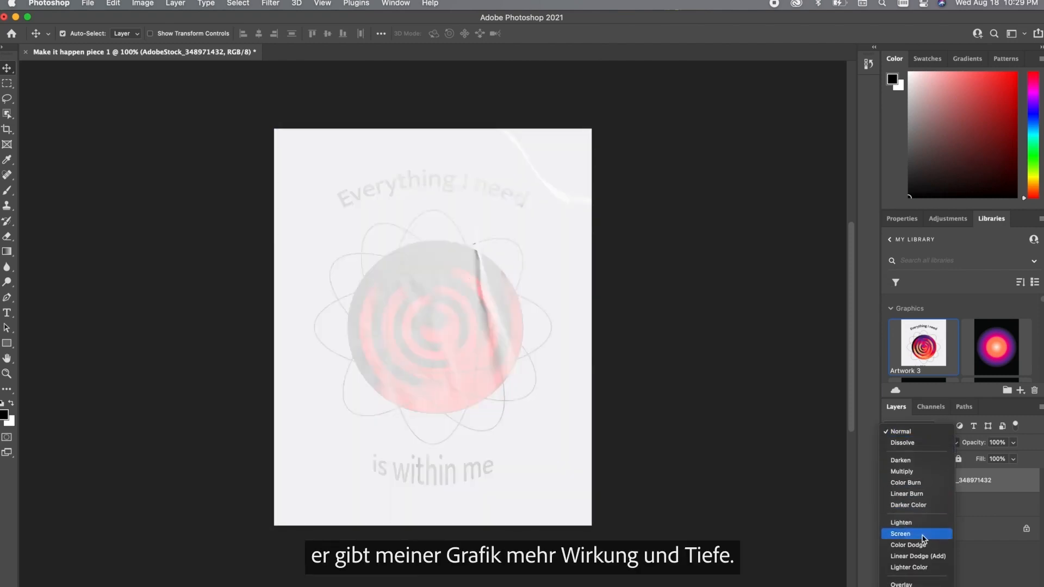
pyautogui.click(907, 494)
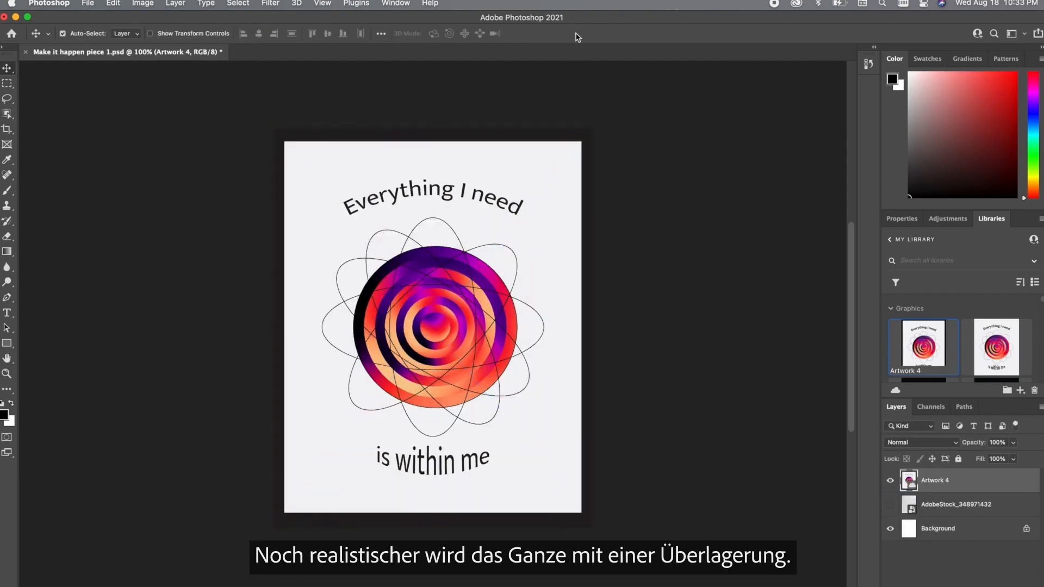
# Switch the AdobeStock paper texture layer to Linear Burn blending
pyautogui.click(955, 503)
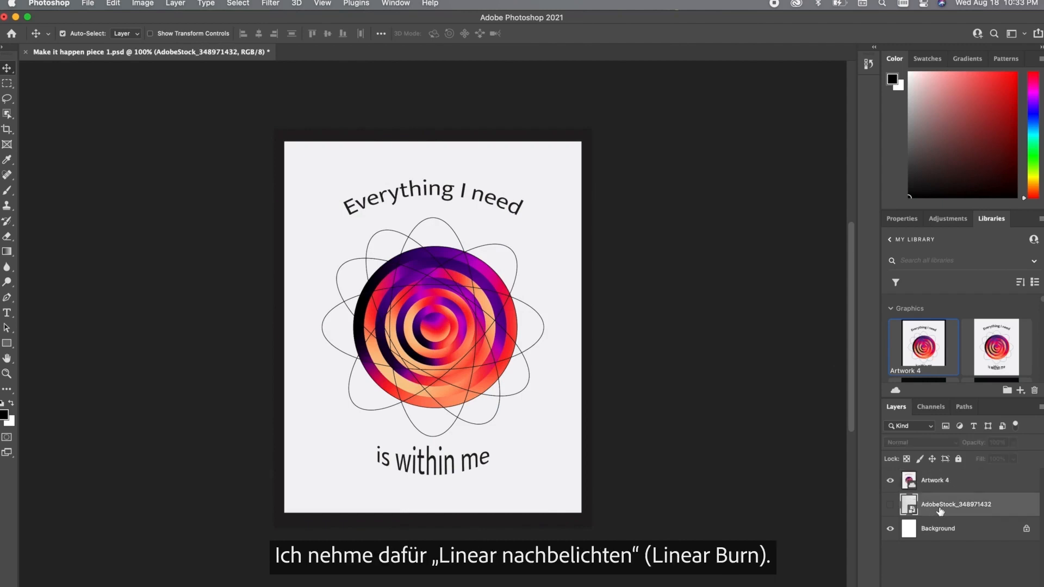
pyautogui.click(912, 443)
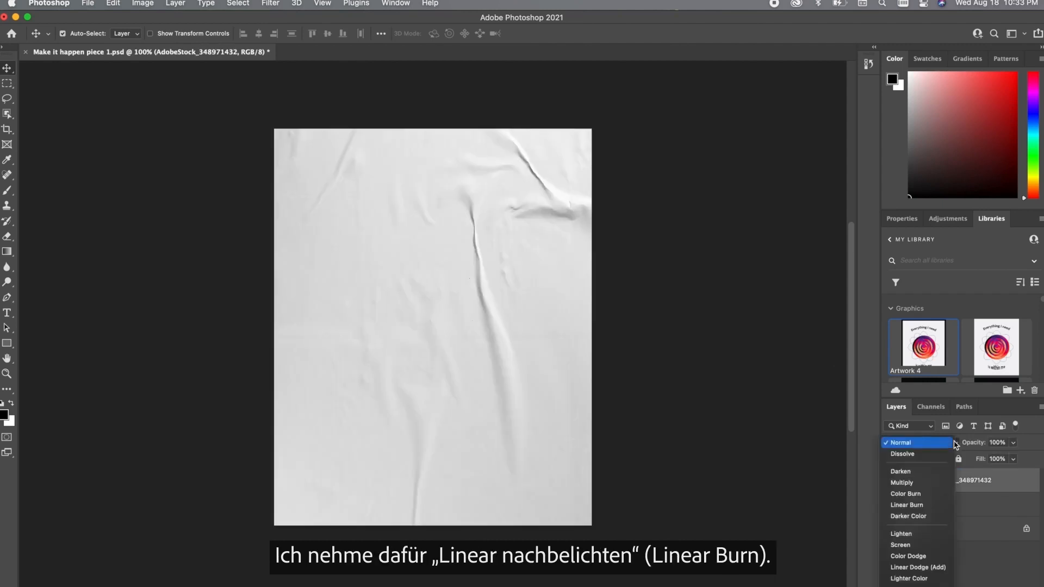
pyautogui.click(907, 505)
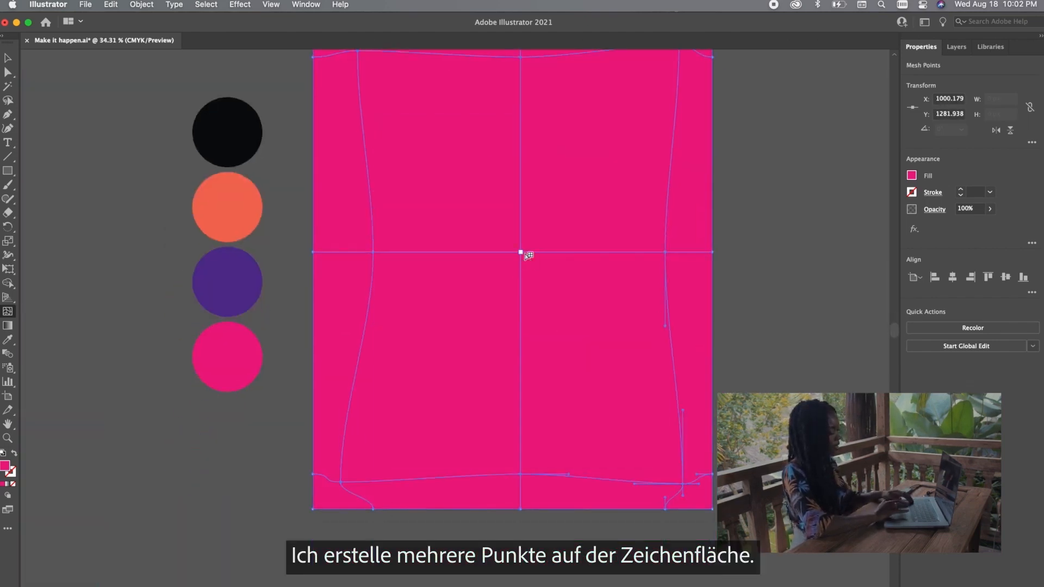
# Add another mesh point to the pink rectangle and colour it from the swatch circles
pyautogui.click(432, 481)
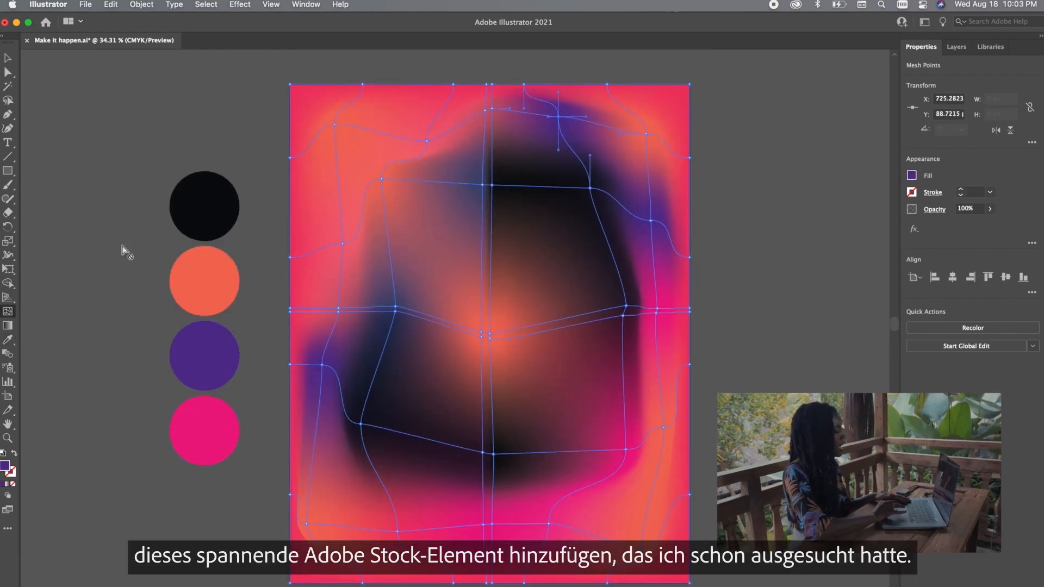
pyautogui.click(693, 343)
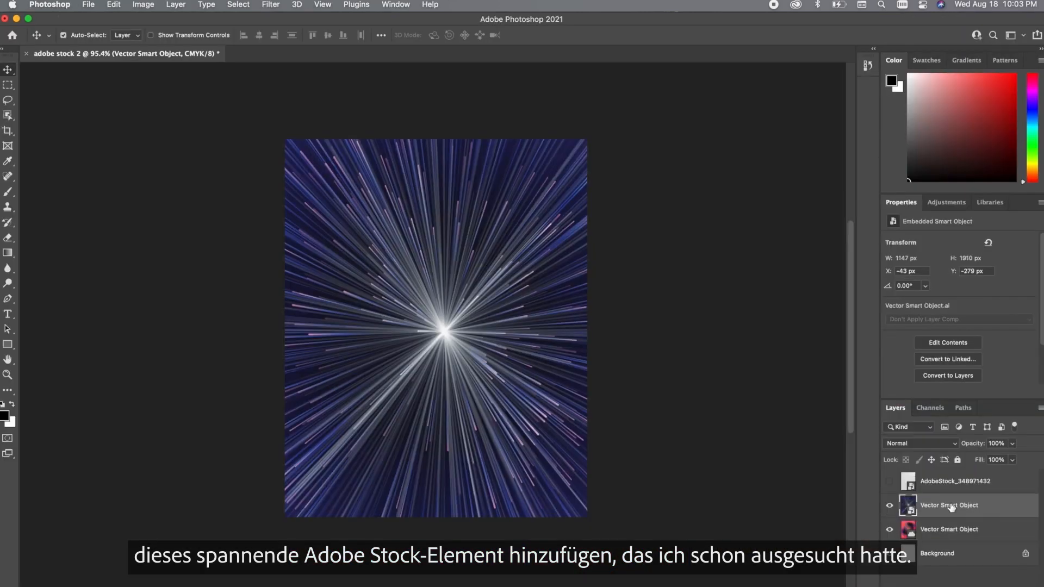
# Select the light-burst Vector Smart Object layer in the 'adobe stock 2' document
pyautogui.click(921, 444)
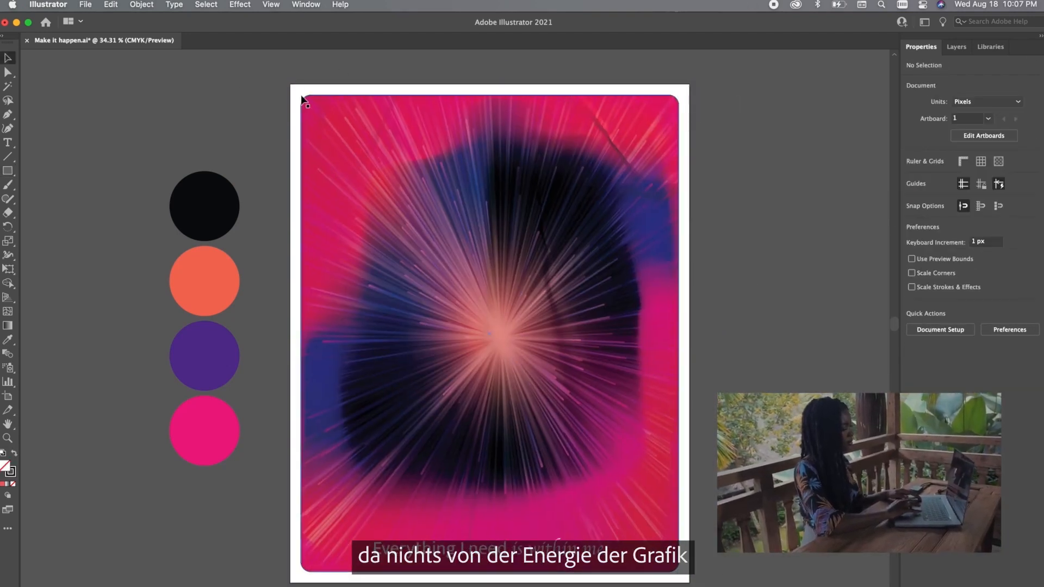
# Select the framing rectangle around the mesh poster and bring up its context actions
pyautogui.click(490, 333)
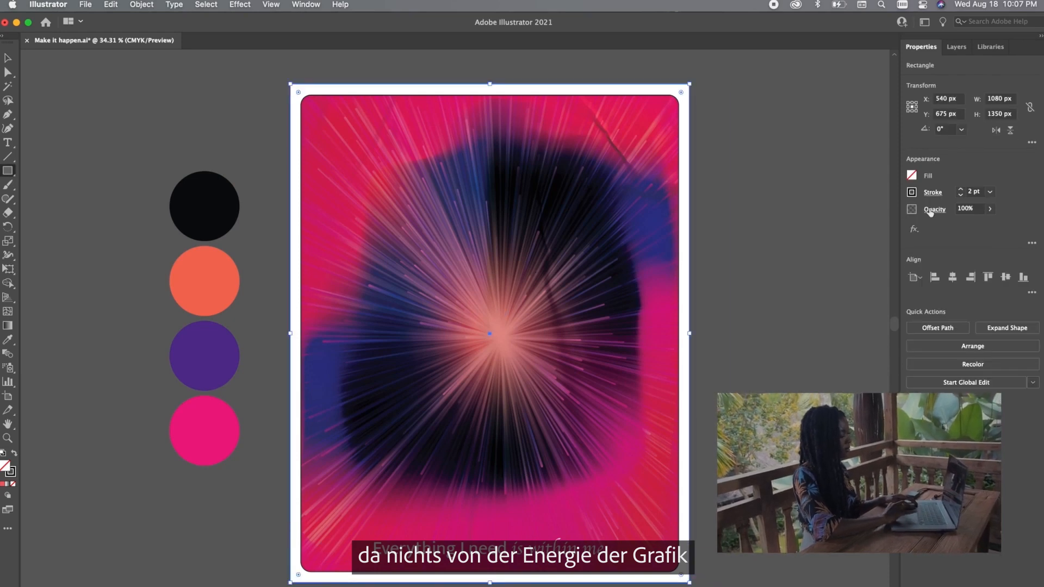
pyautogui.rightClick(489, 333)
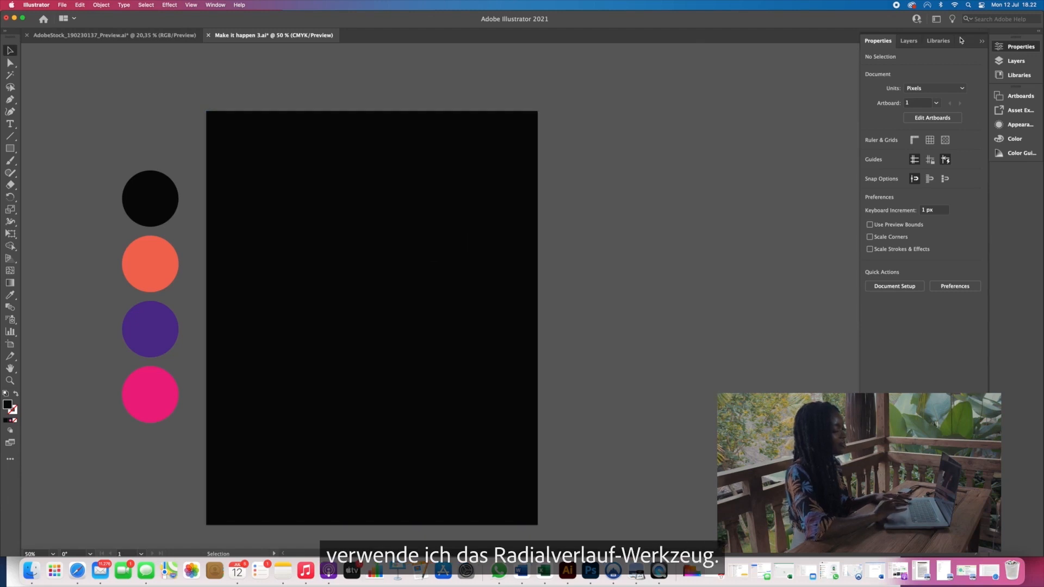
# Apply a radial gradient to the black rectangle and pick a colour stop to recolour
pyautogui.click(981, 41)
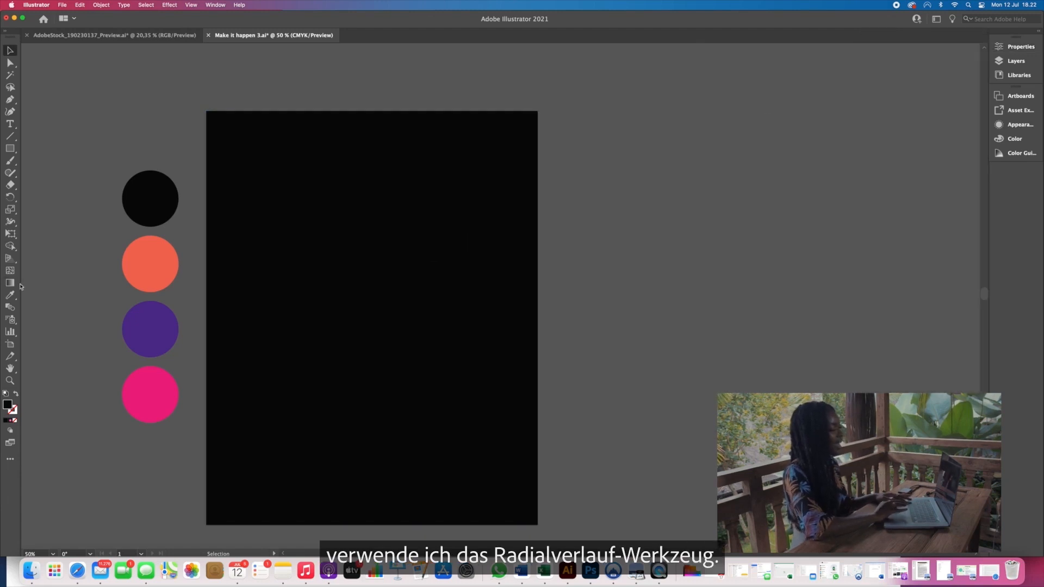
pyautogui.click(371, 317)
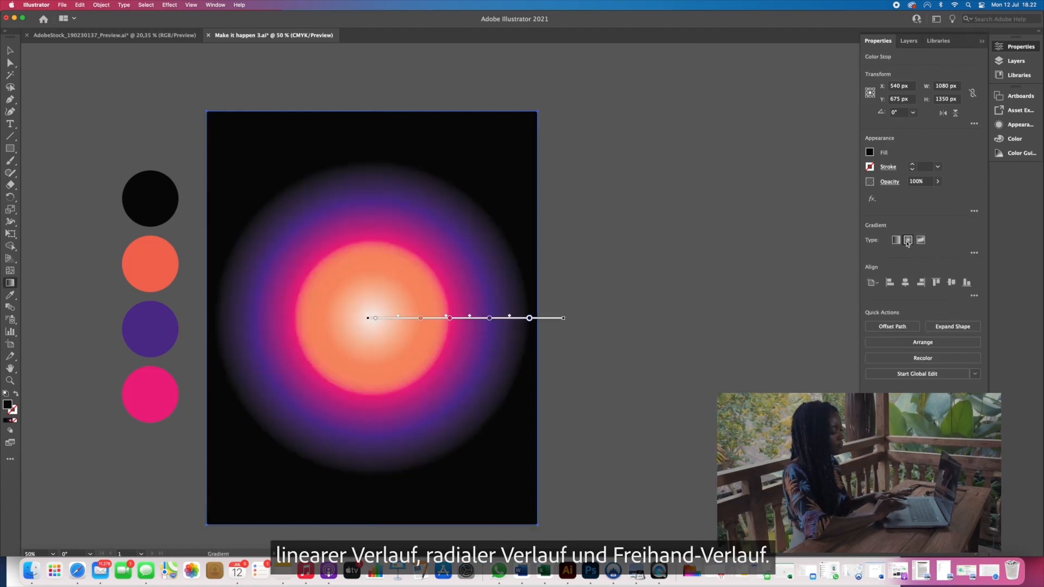
pyautogui.click(907, 239)
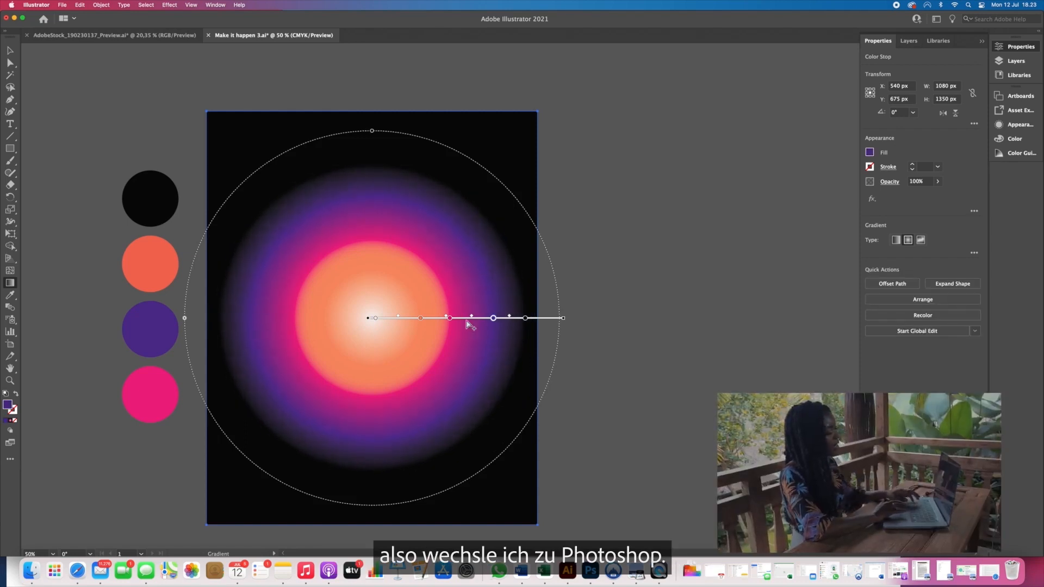
pyautogui.click(450, 317)
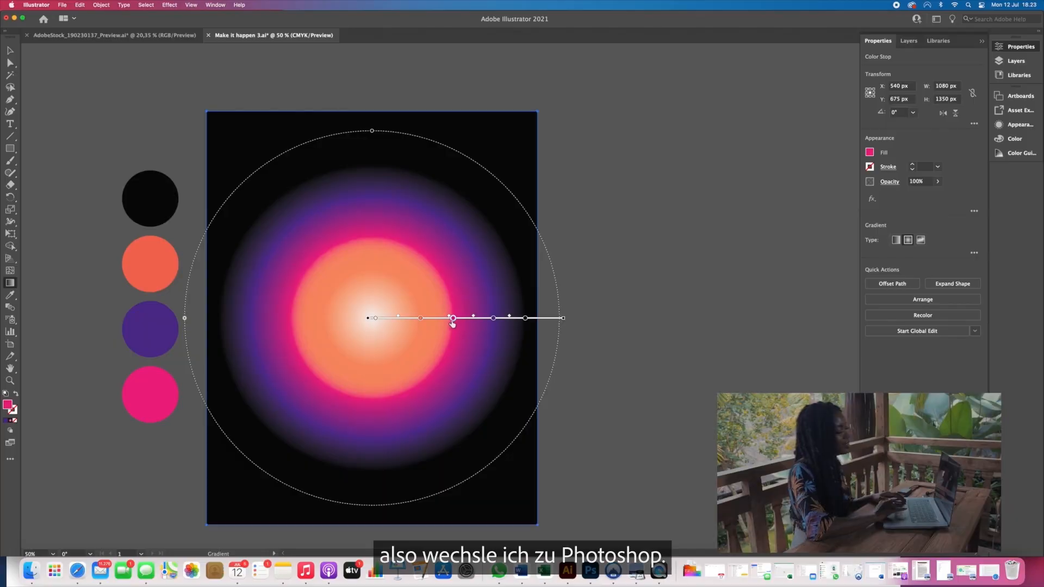
# Commit the burst smart object, preview several blend modes including Pin Light, and settle on Overlay
pyautogui.click(588, 571)
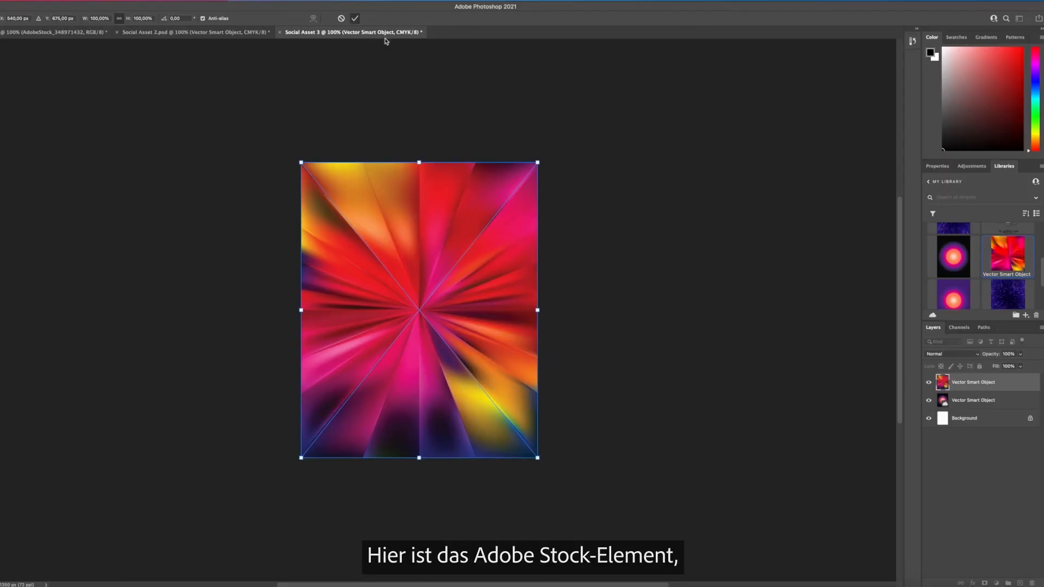
pyautogui.click(951, 354)
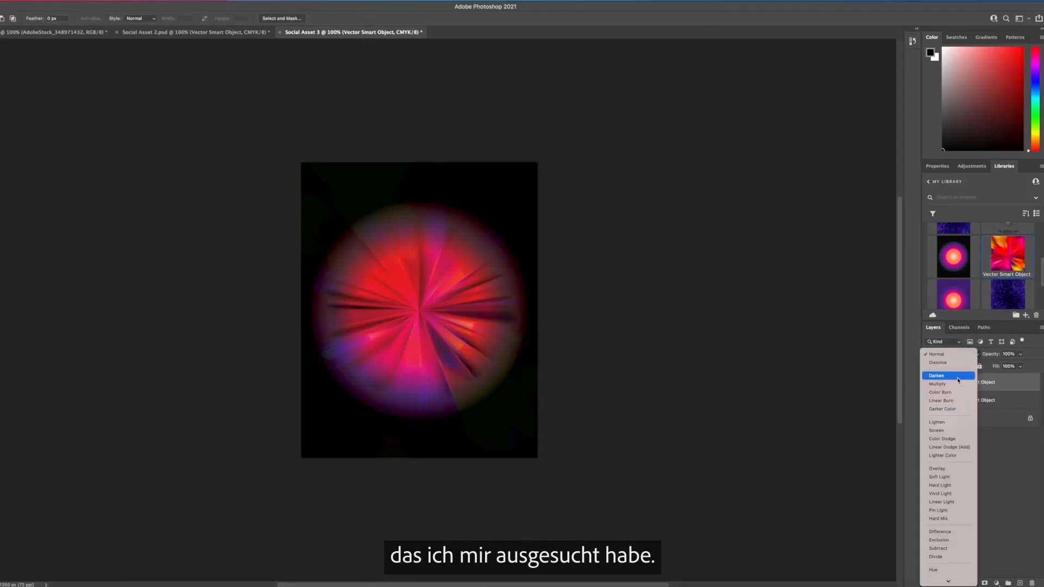
pyautogui.click(937, 422)
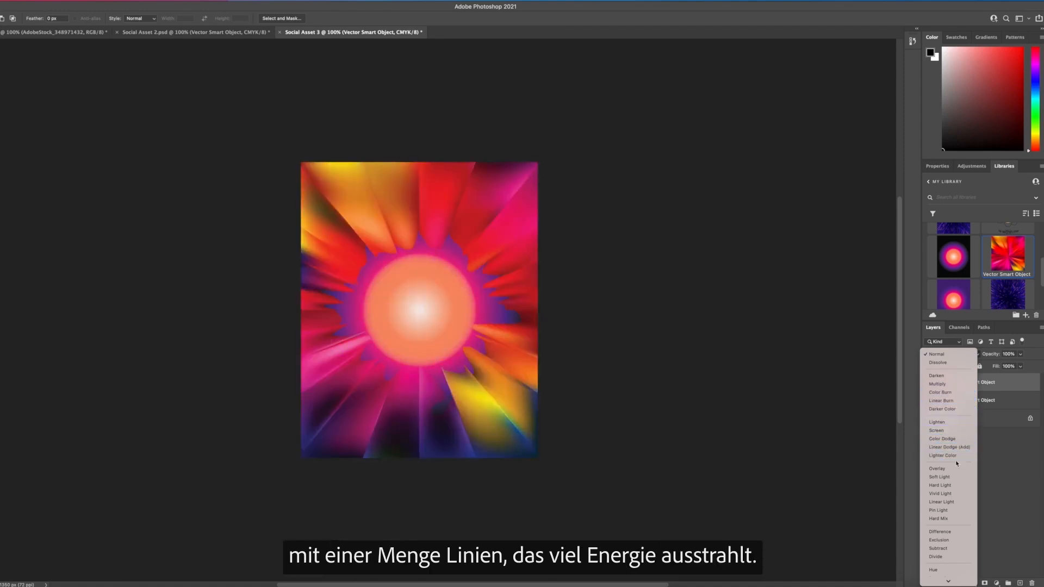
pyautogui.click(939, 510)
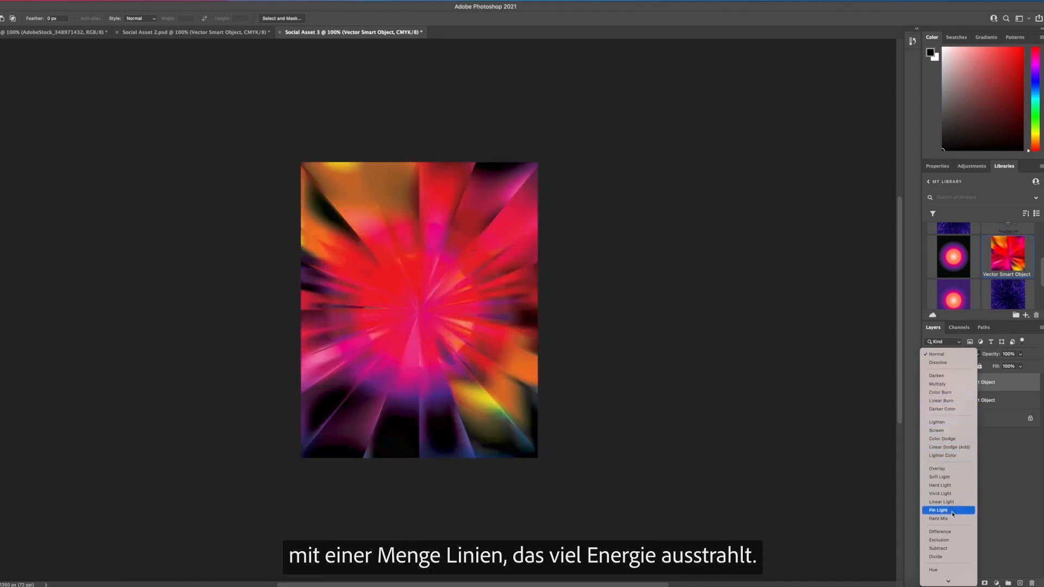
pyautogui.click(939, 539)
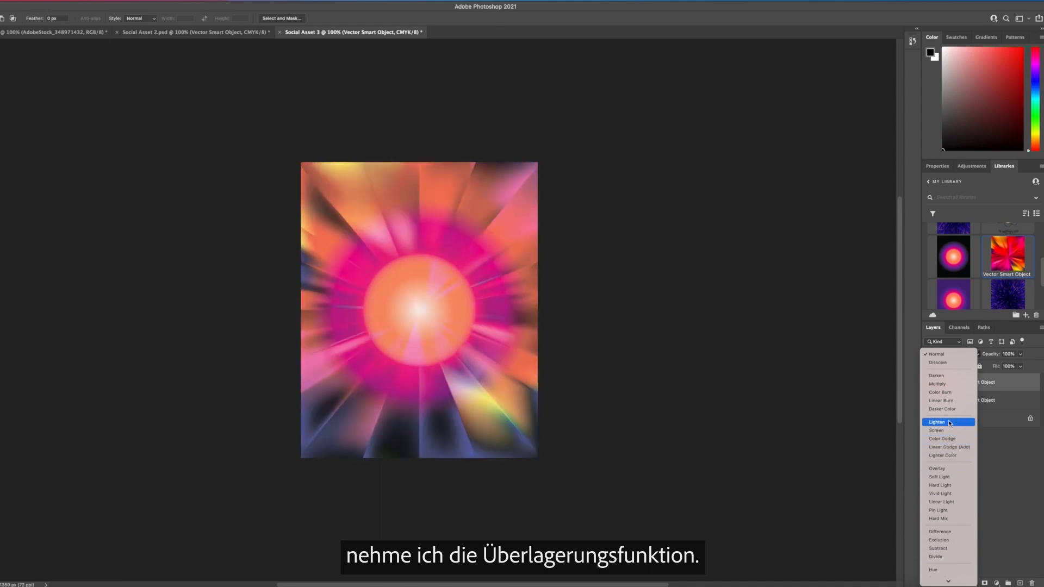
pyautogui.click(936, 468)
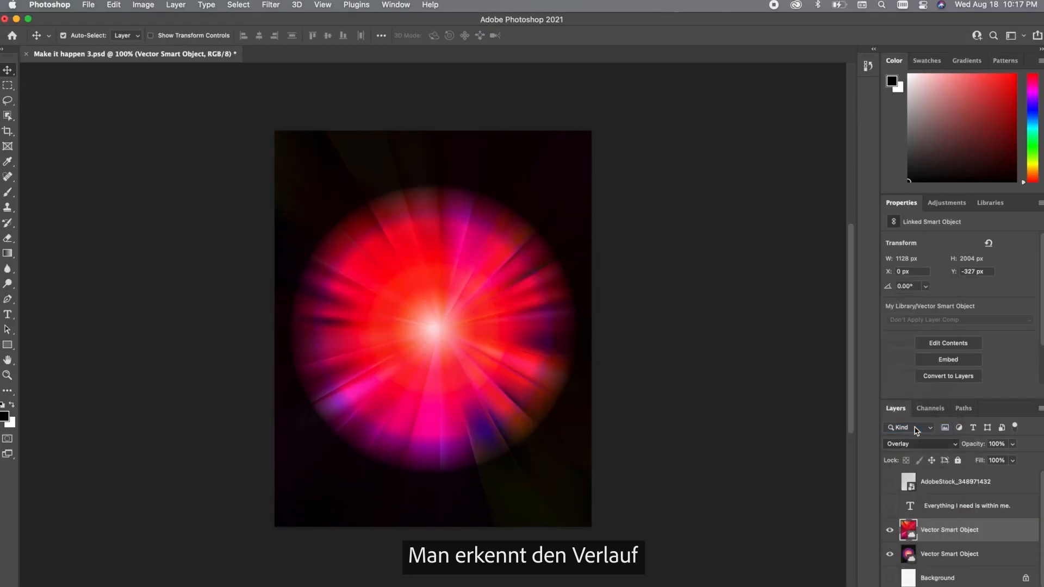